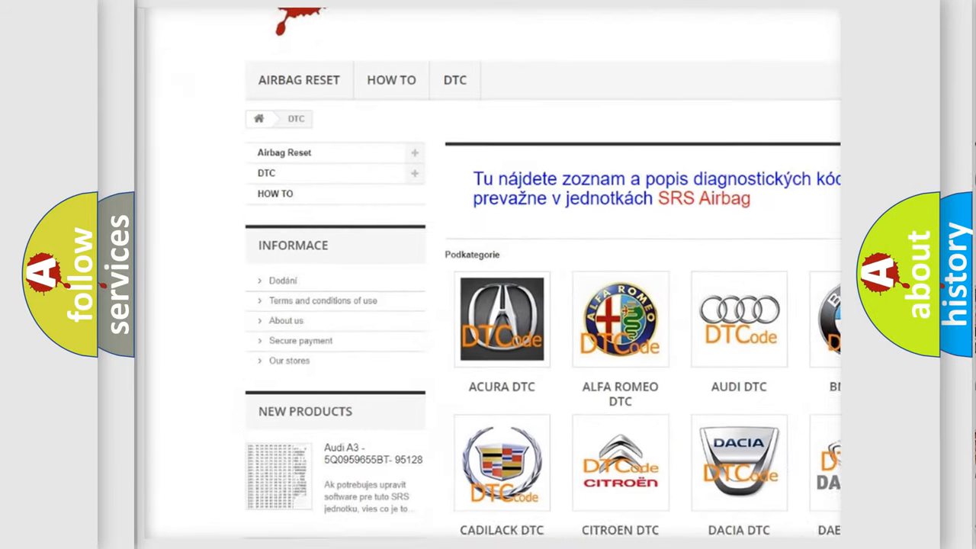
scroll(down, 3)
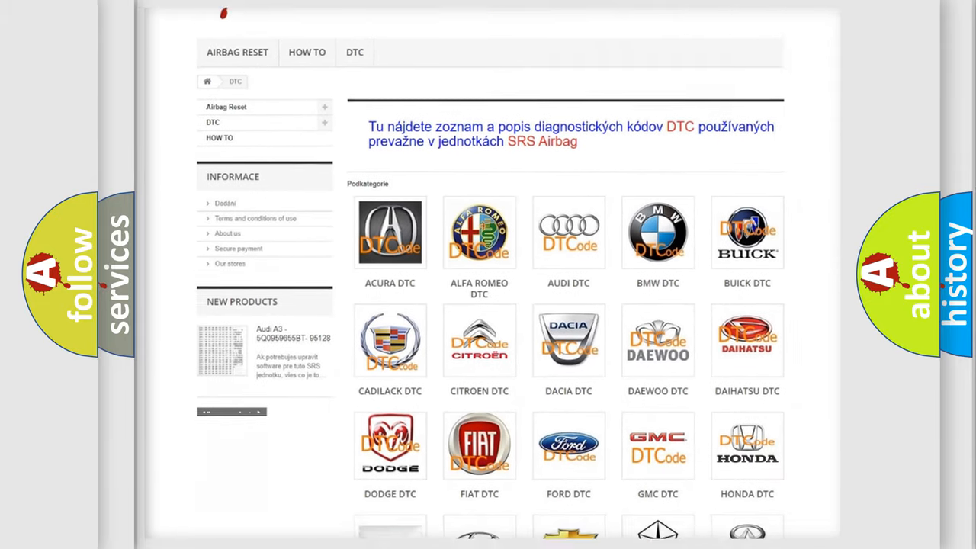
scroll(down, 3)
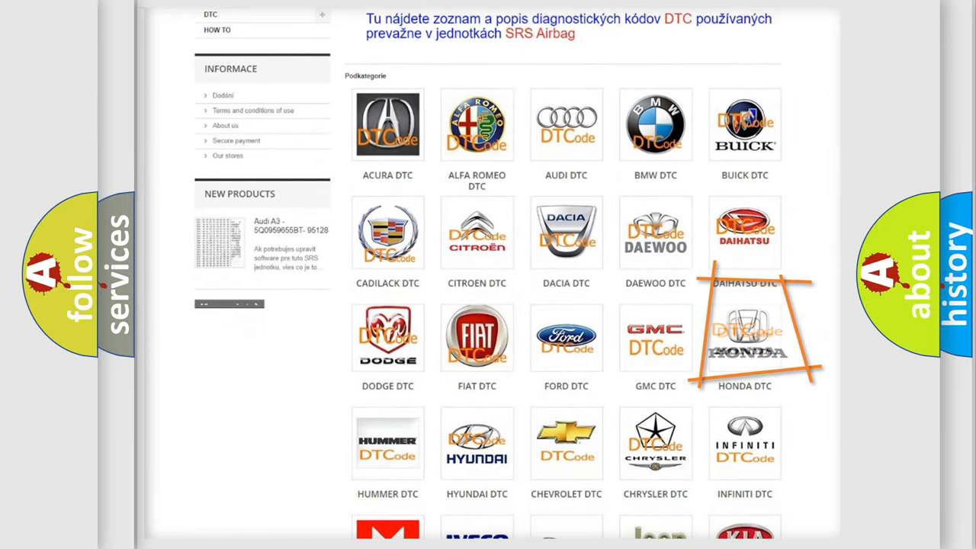